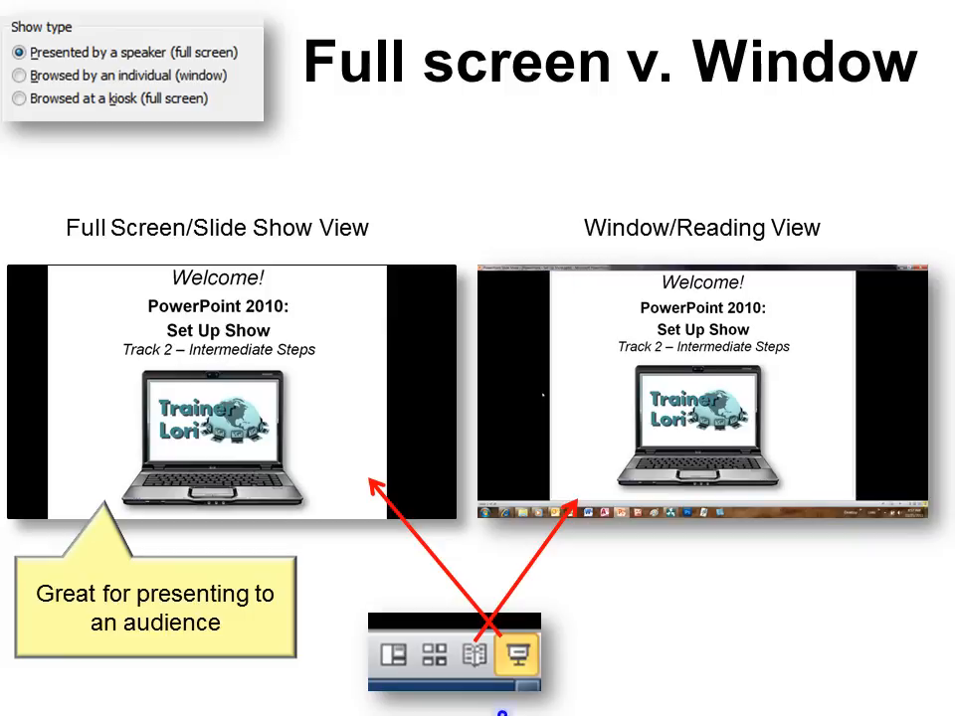
# Advance the show to the Show Slides slide and reveal the Custom Shows dialog illustration
pyautogui.click(515, 653)
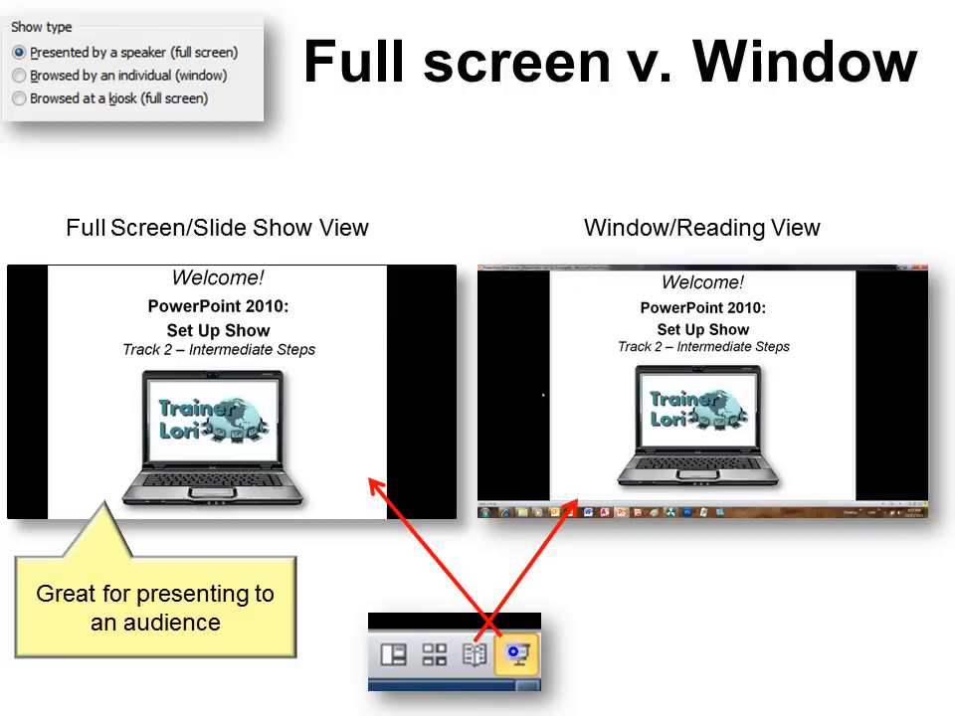
pyautogui.click(515, 654)
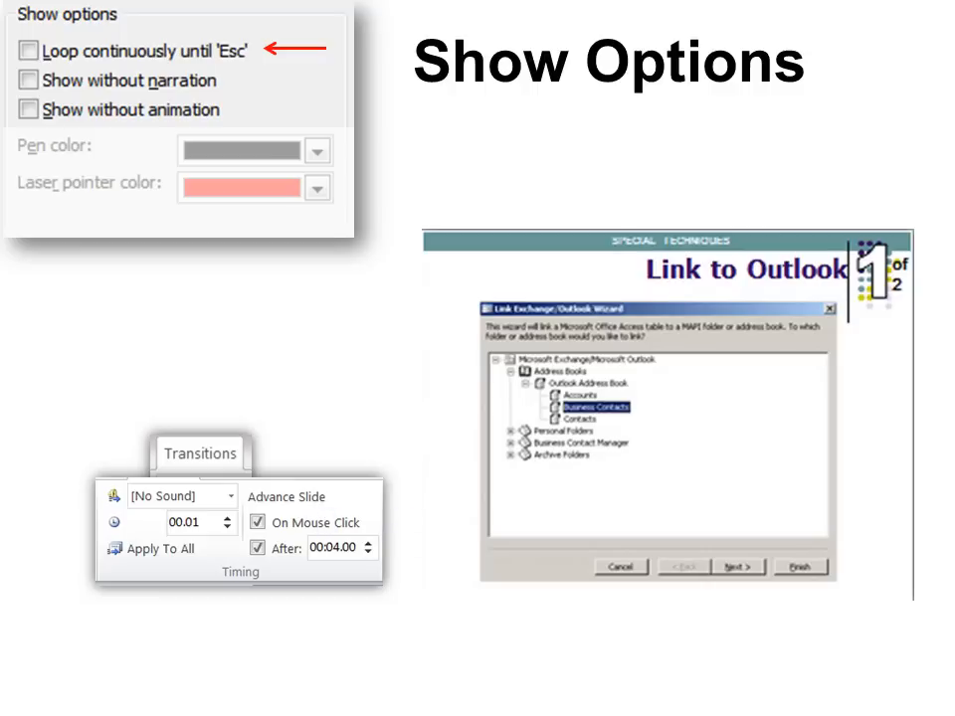
pyautogui.click(738, 564)
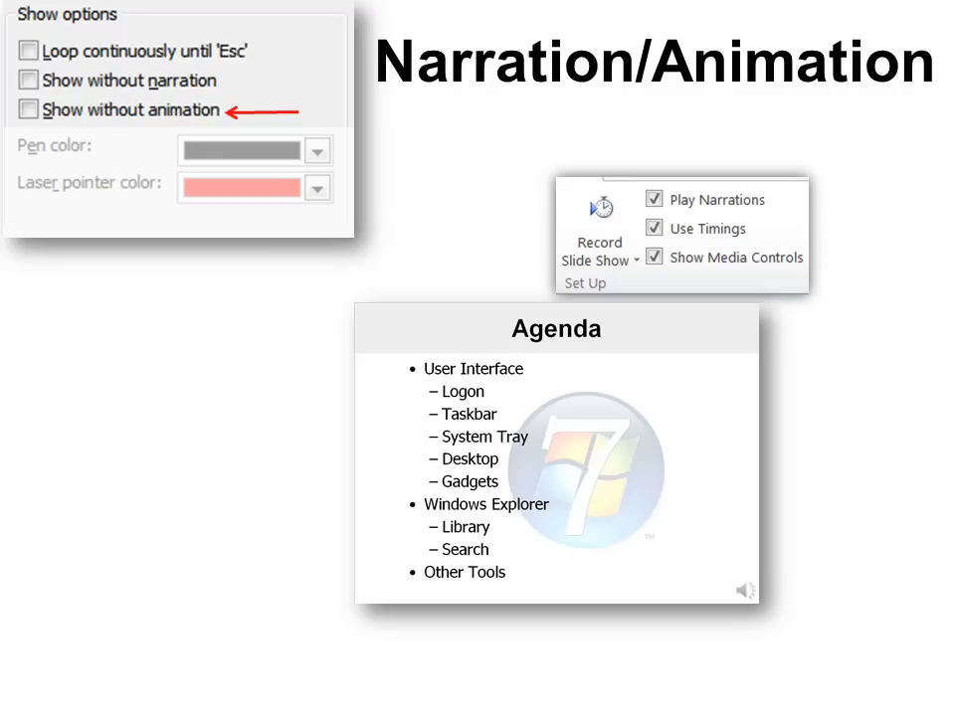
pyautogui.click(39, 64)
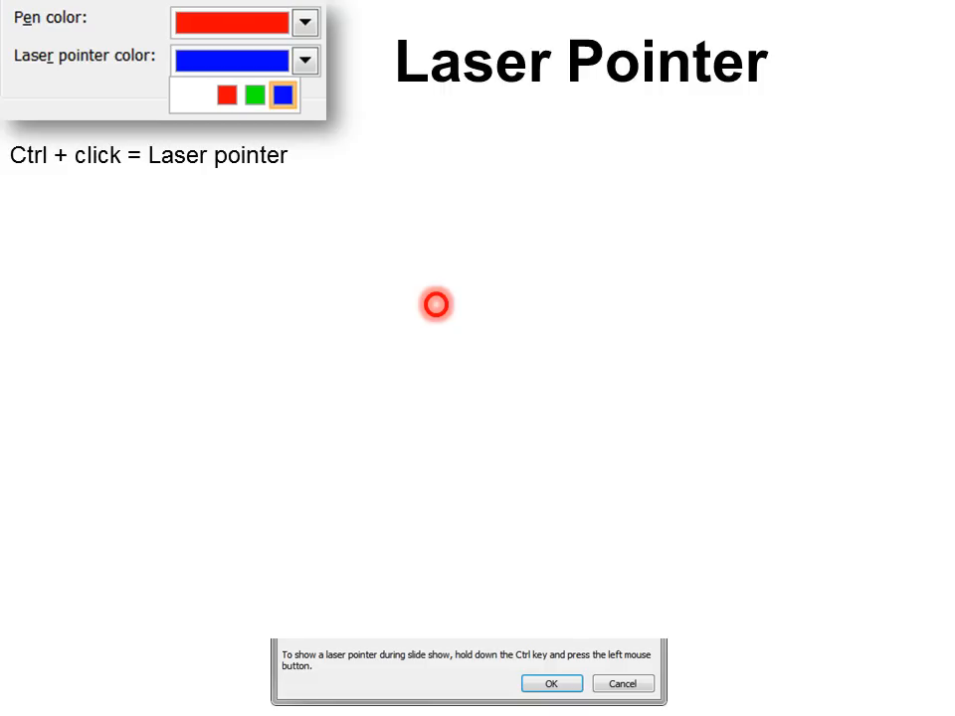
pyautogui.moveTo(277, 332)
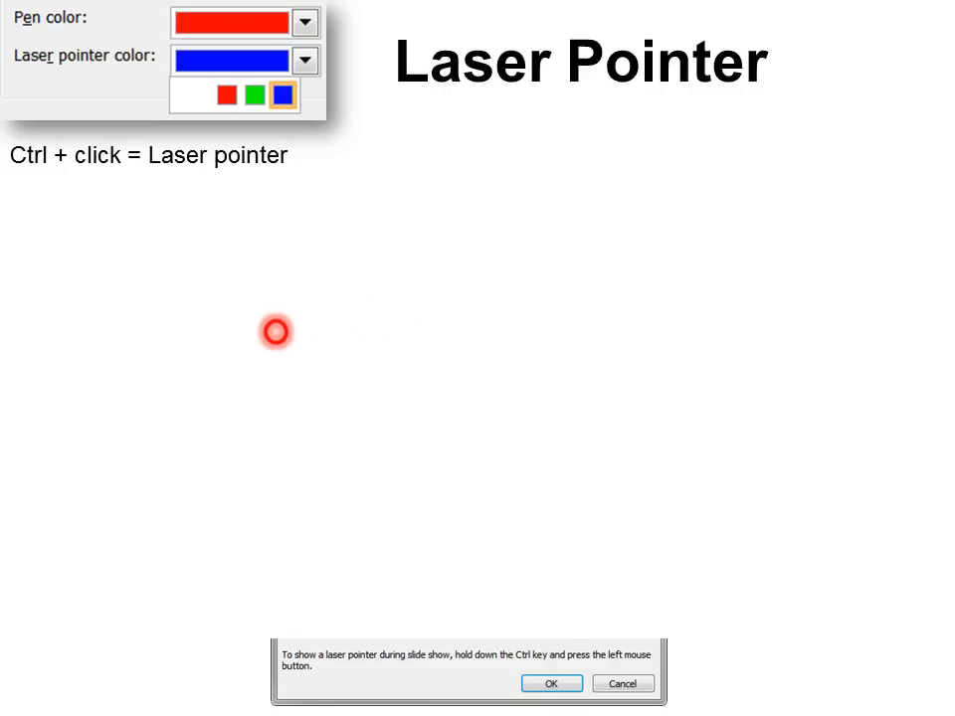
pyautogui.moveTo(664, 137)
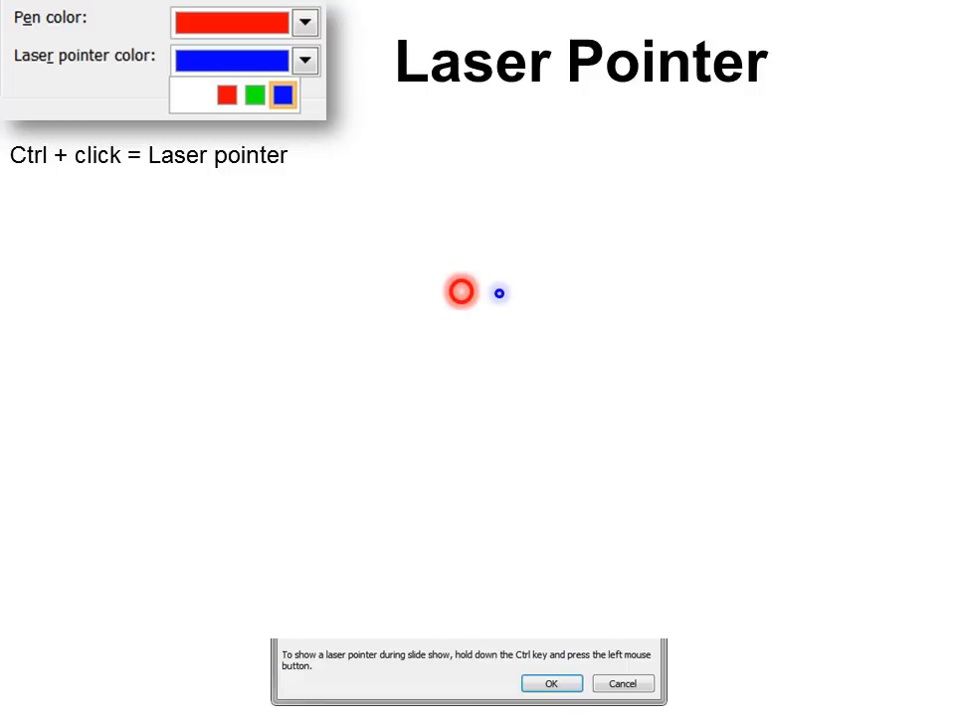
pyautogui.click(41, 69)
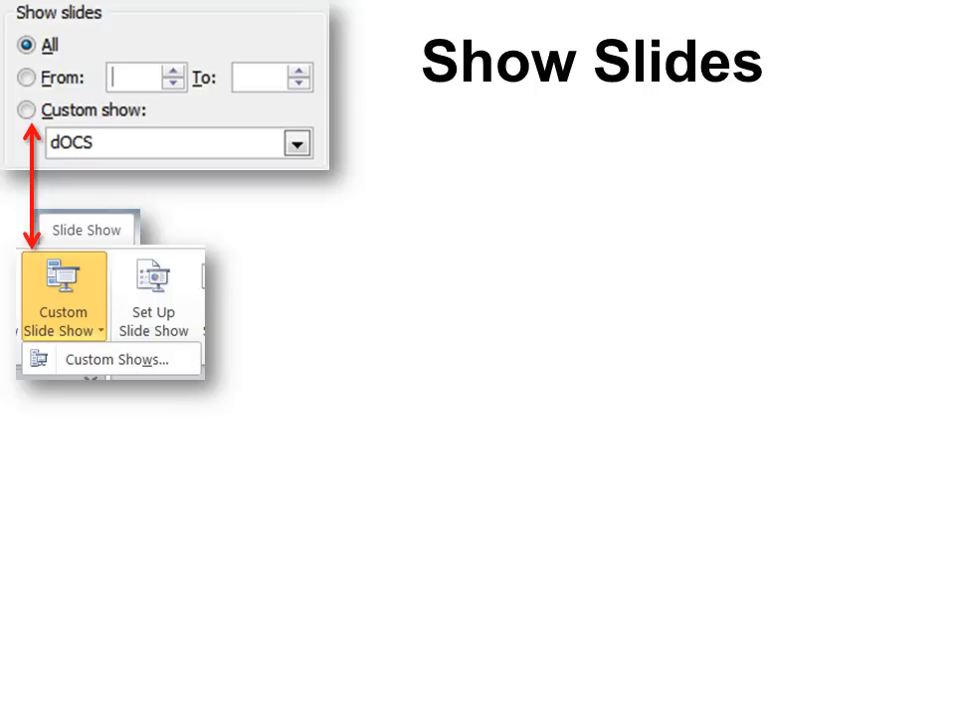
pyautogui.click(111, 358)
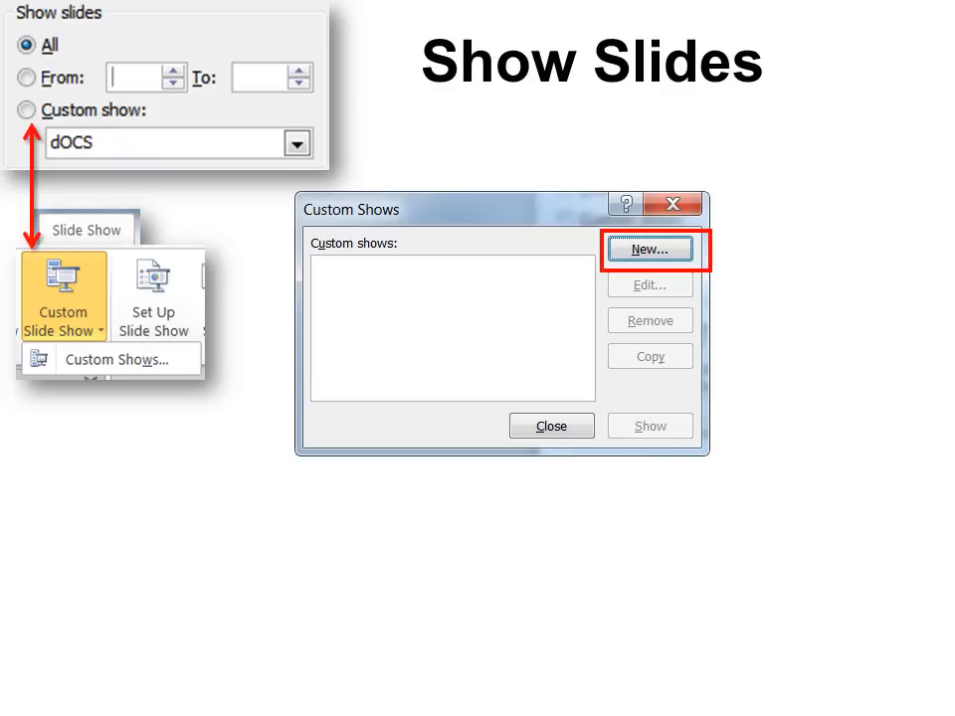
pyautogui.click(648, 249)
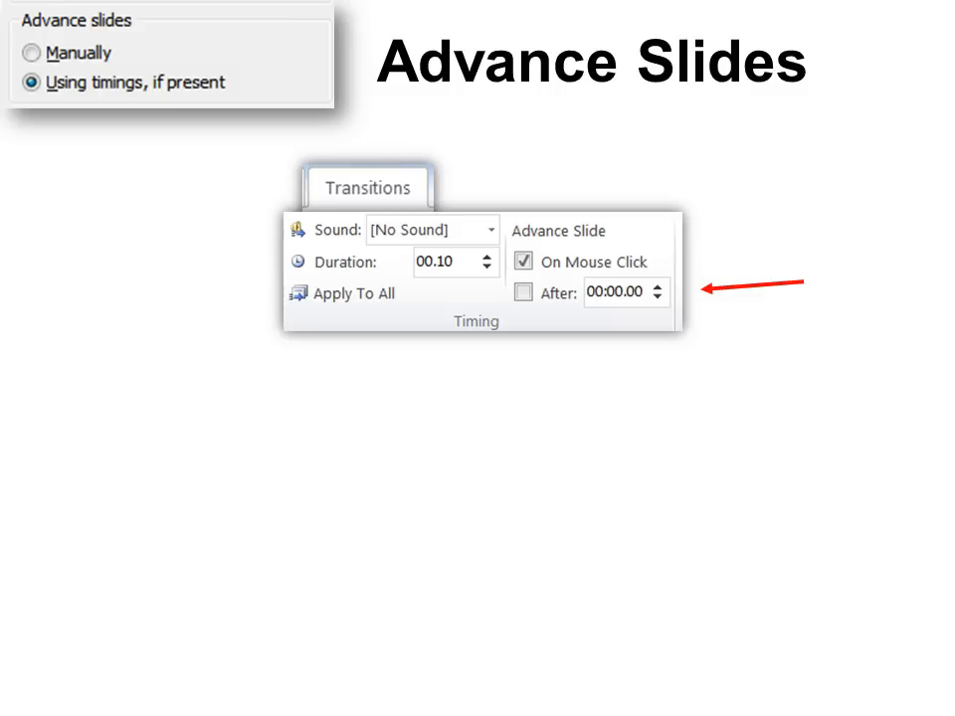
# Reveal the After 00:10.00 automatic advance example with Apply To All, then move on
pyautogui.click(525, 290)
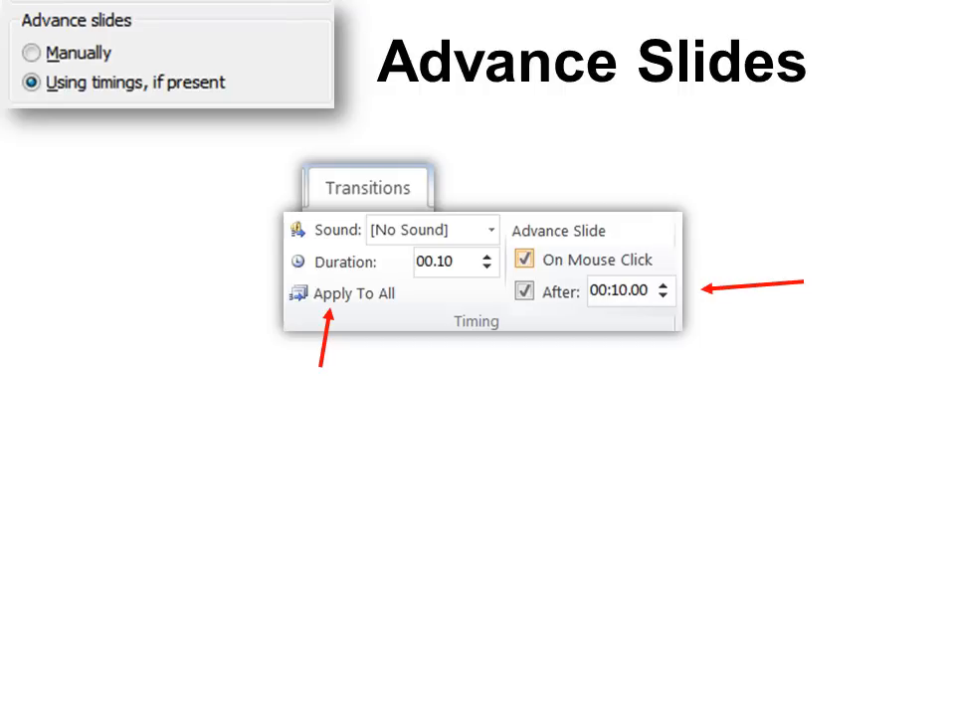
pyautogui.click(41, 63)
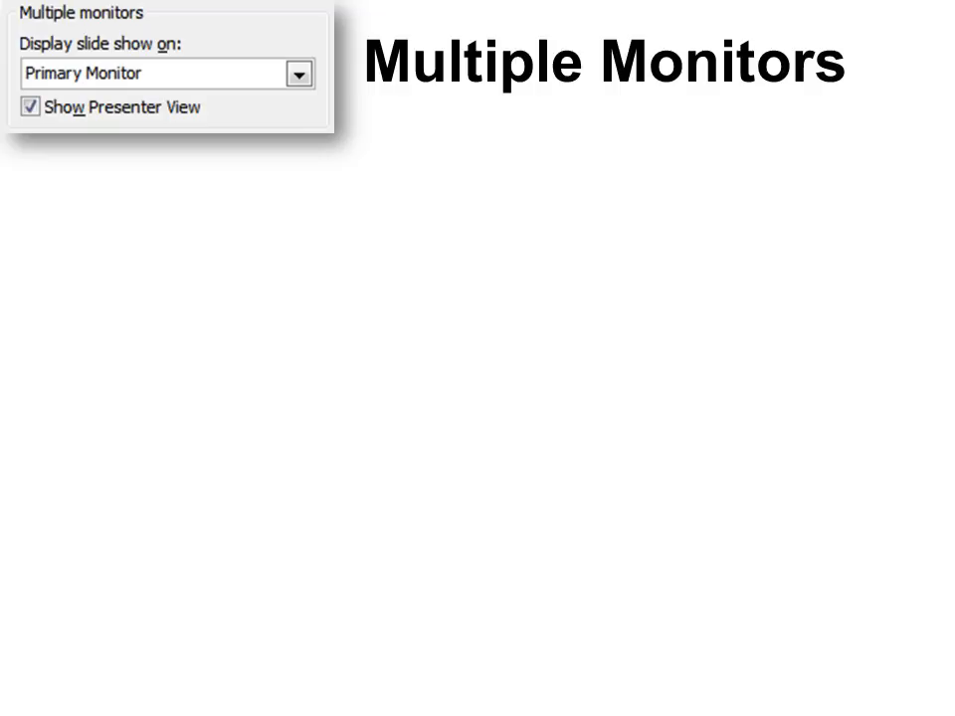
# Advance to the Multiple Monitors slide on choosing the display and Presenter View
pyautogui.click(298, 73)
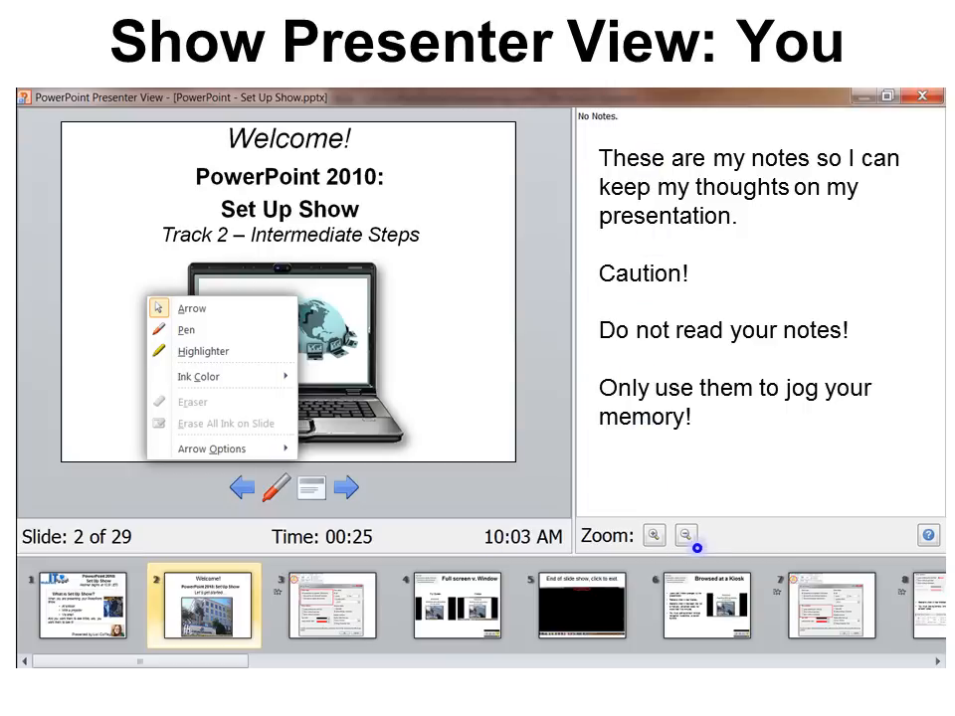
# Advance to the Show Presenter View: You slide with notes, thumbnails and annotation tools
pyautogui.click(653, 535)
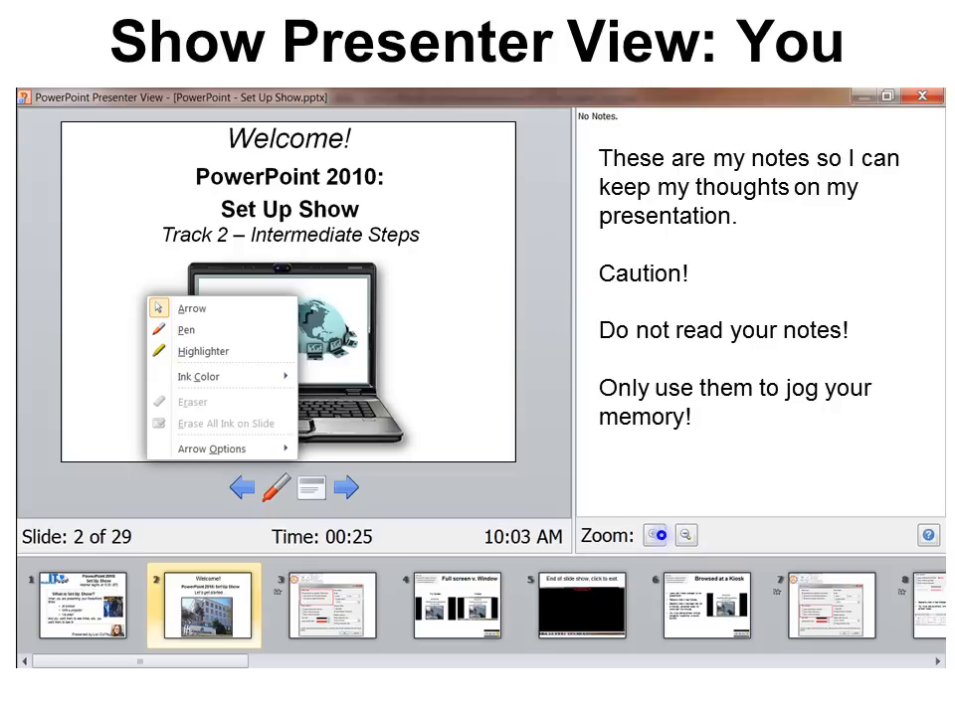